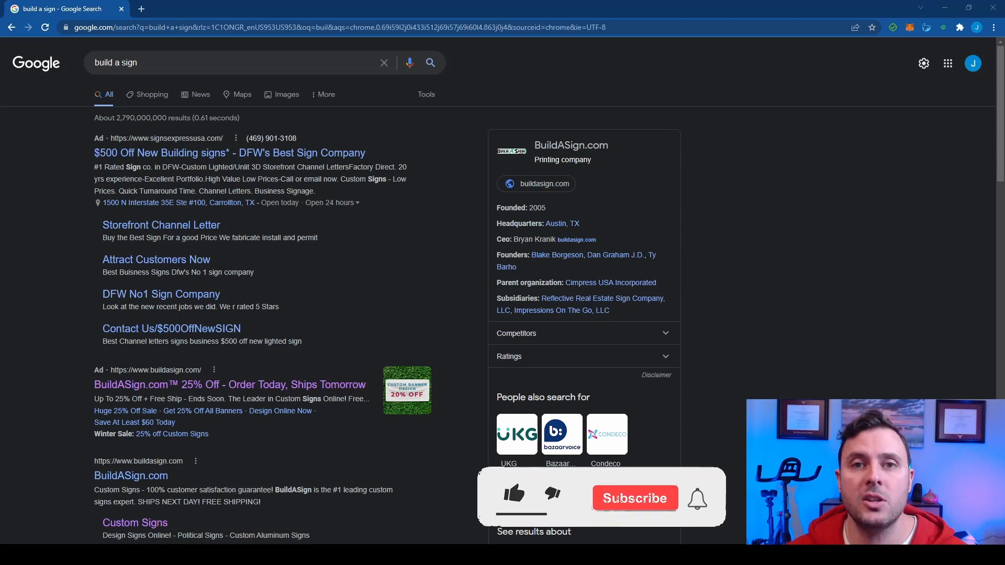
Step: Open BuildASign from the search ad and browse Accessories to the Yard Sign Stakes listing
{"action": "left_click", "coordinate": [514, 493]}
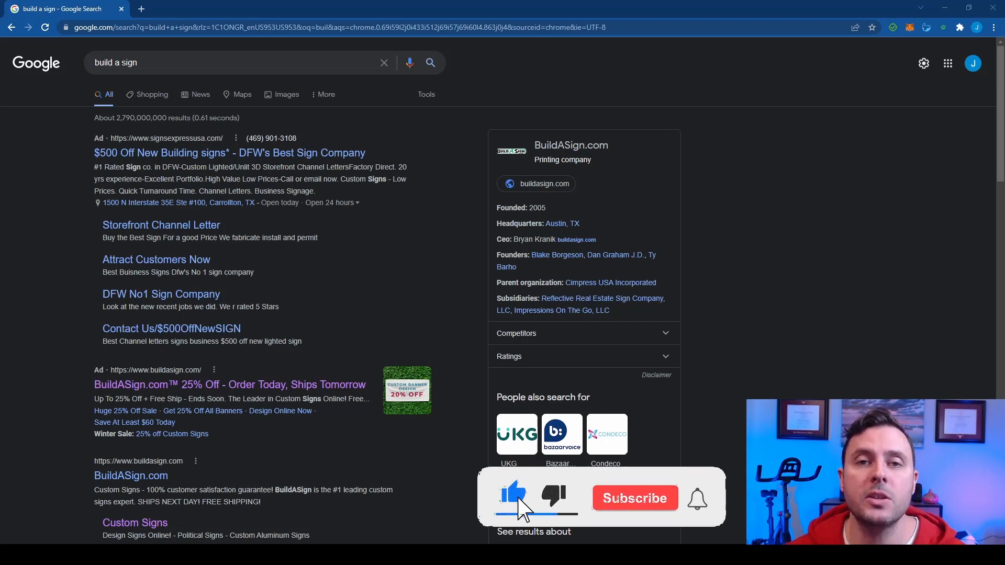
{"action": "left_click", "coordinate": [633, 497]}
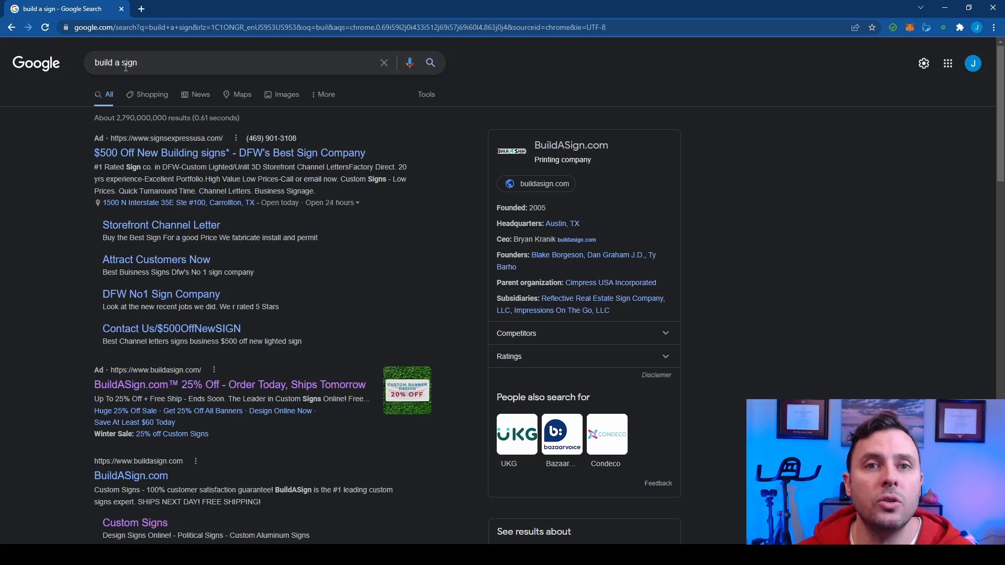
{"action": "scroll", "scroll_direction": "down", "scroll_amount": 3}
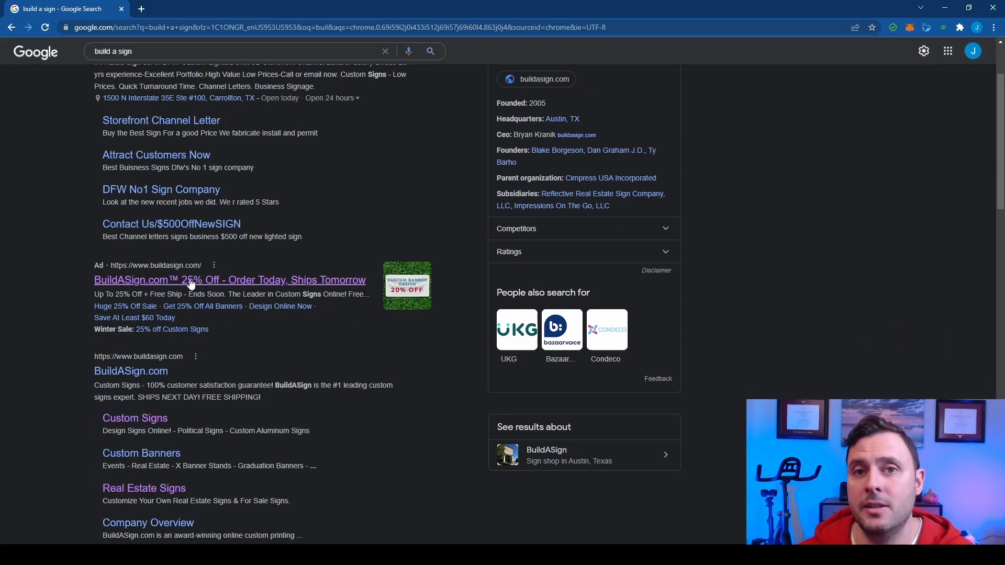
{"action": "left_click", "coordinate": [229, 280]}
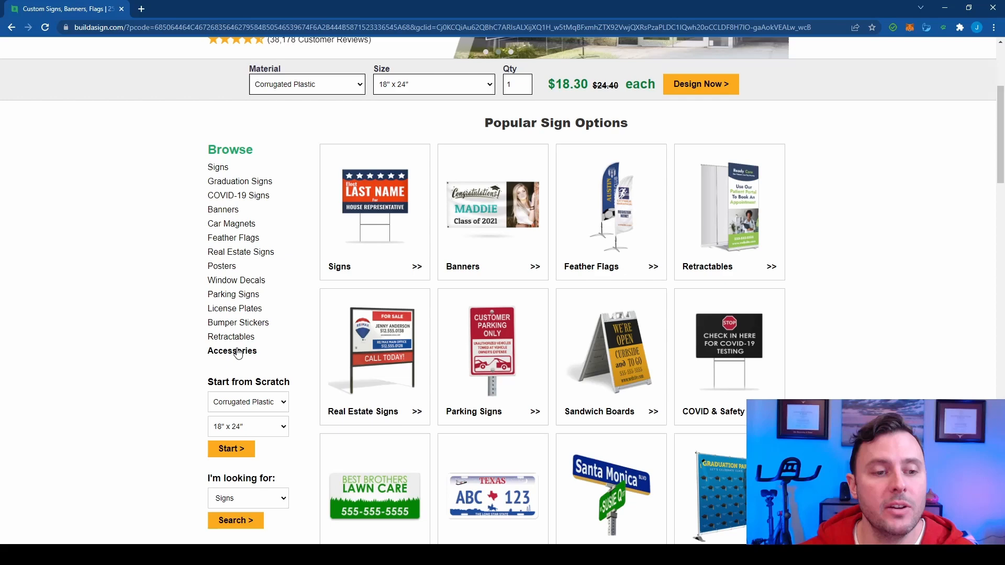
{"action": "left_click", "coordinate": [231, 351]}
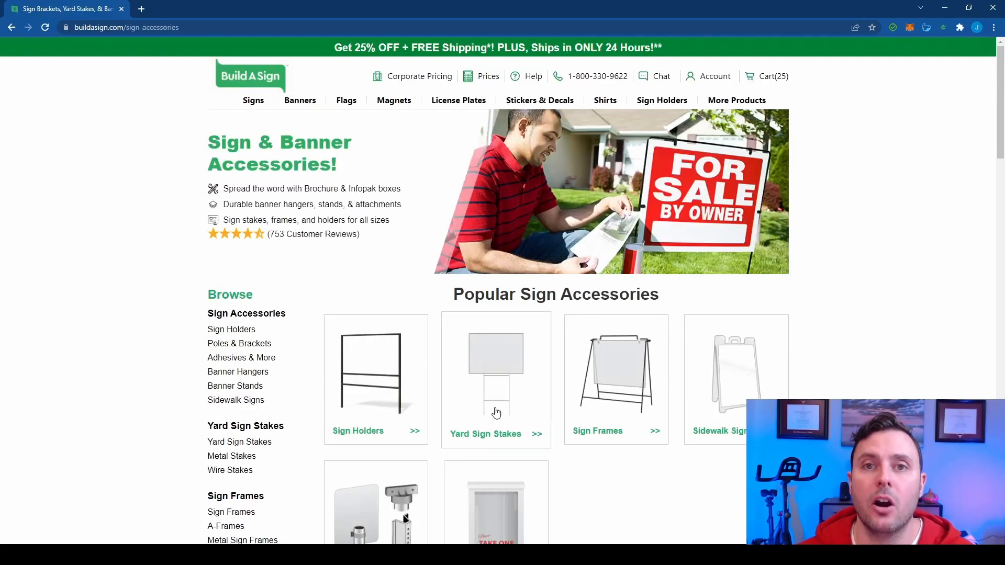
{"action": "left_click", "coordinate": [485, 434]}
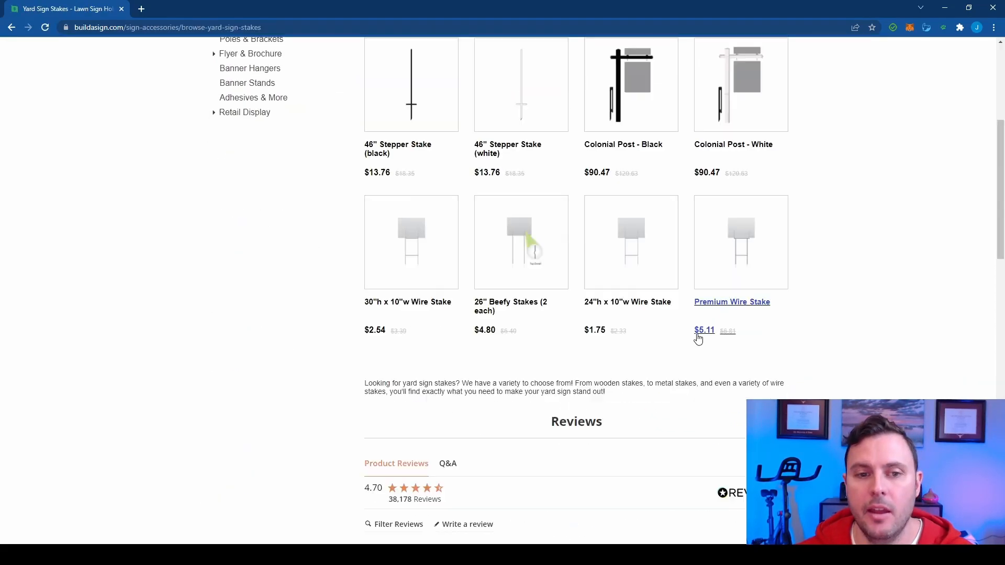
{"action": "scroll", "scroll_direction": "down", "scroll_amount": 3}
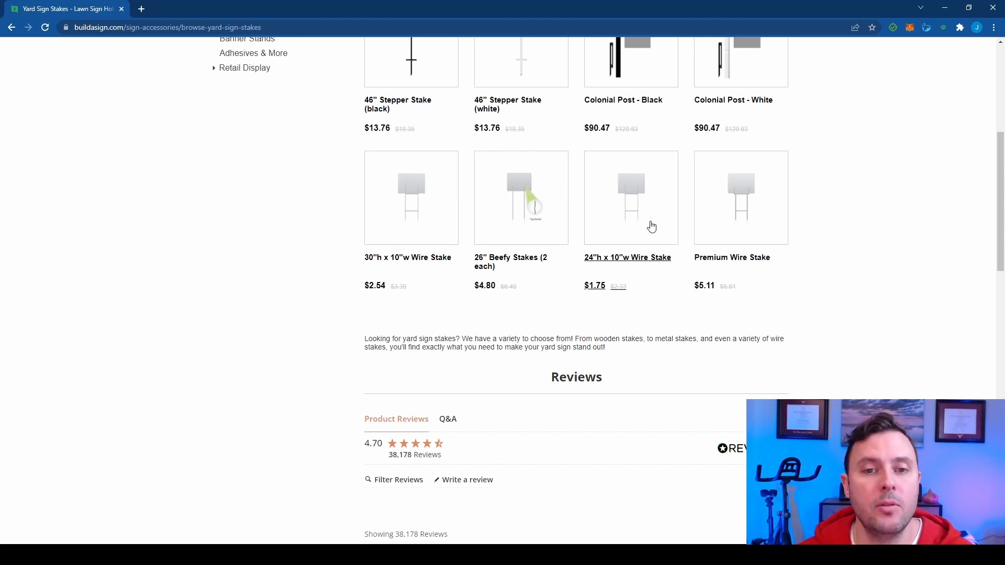
{"action": "mouse_move", "coordinate": [737, 212]}
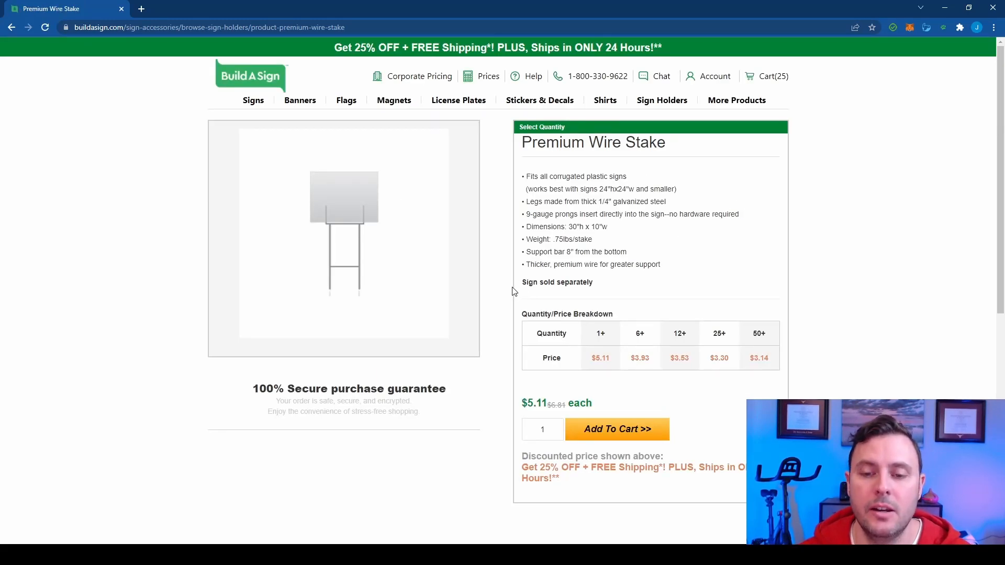
Step: Enter a quantity of 25 Premium Wire Stakes and add them to the cart
{"action": "scroll", "scroll_direction": "down", "scroll_amount": 3}
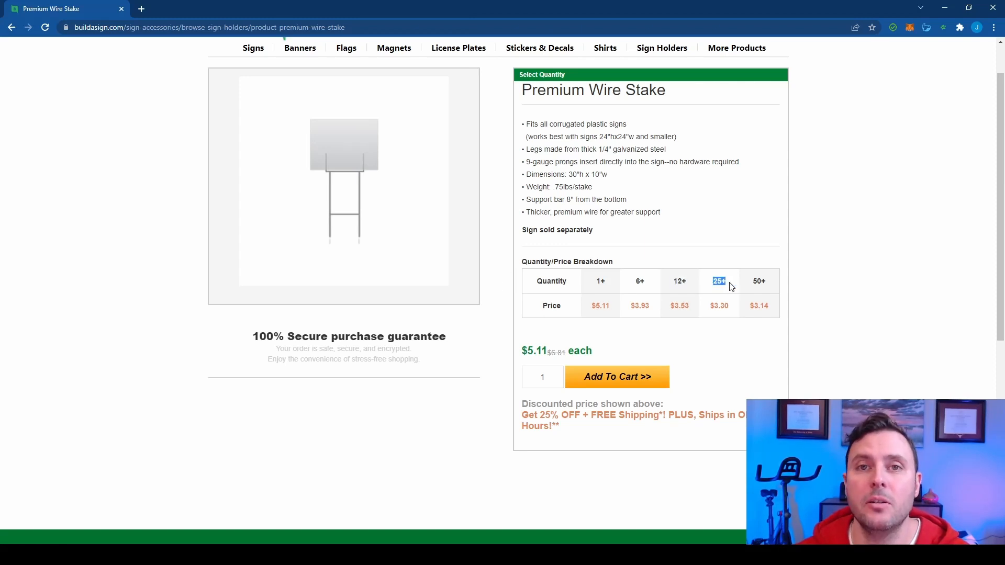
{"action": "left_click", "coordinate": [541, 376]}
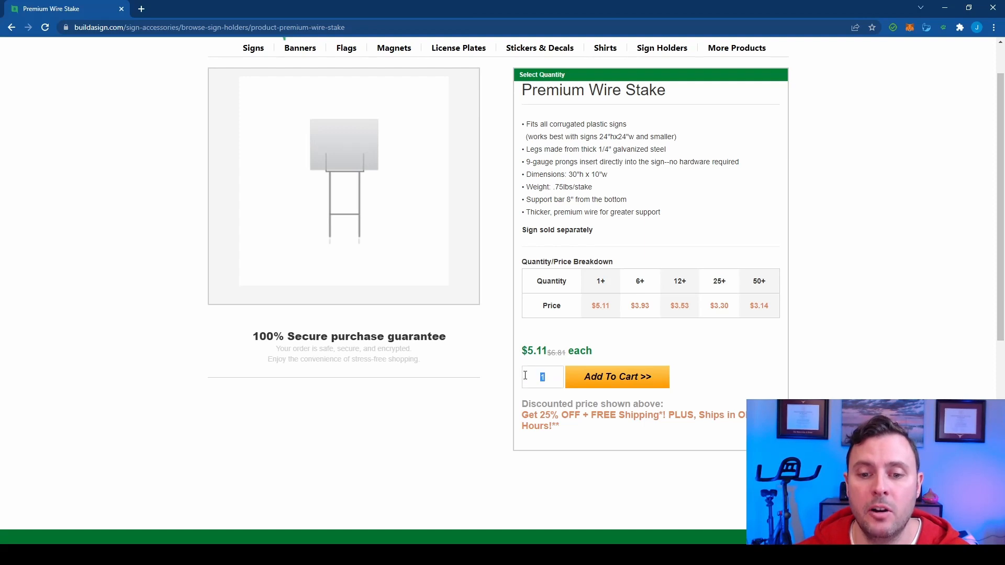
{"action": "type", "text": "25"}
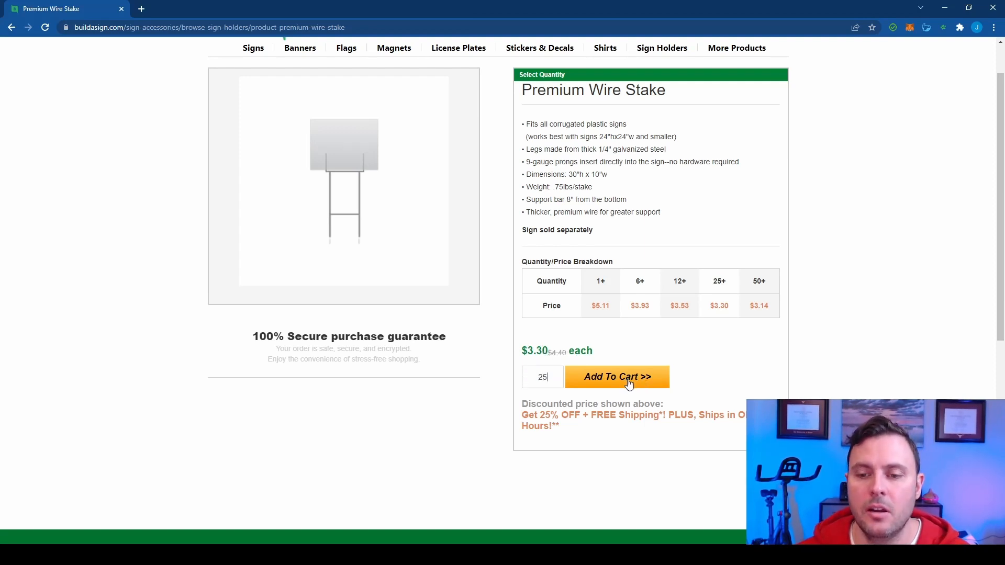
{"action": "left_click", "coordinate": [617, 376]}
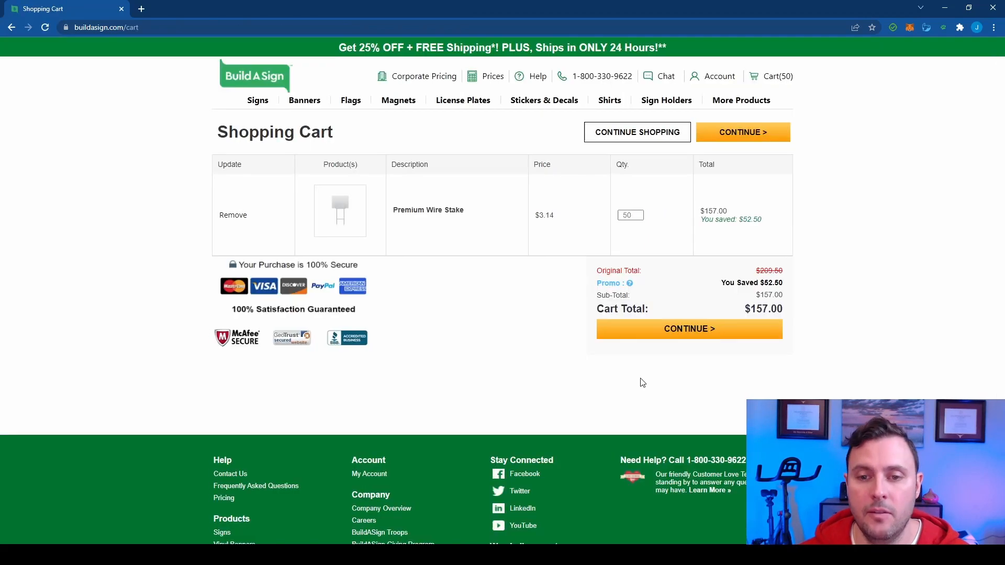
{"action": "mouse_move", "coordinate": [553, 263]}
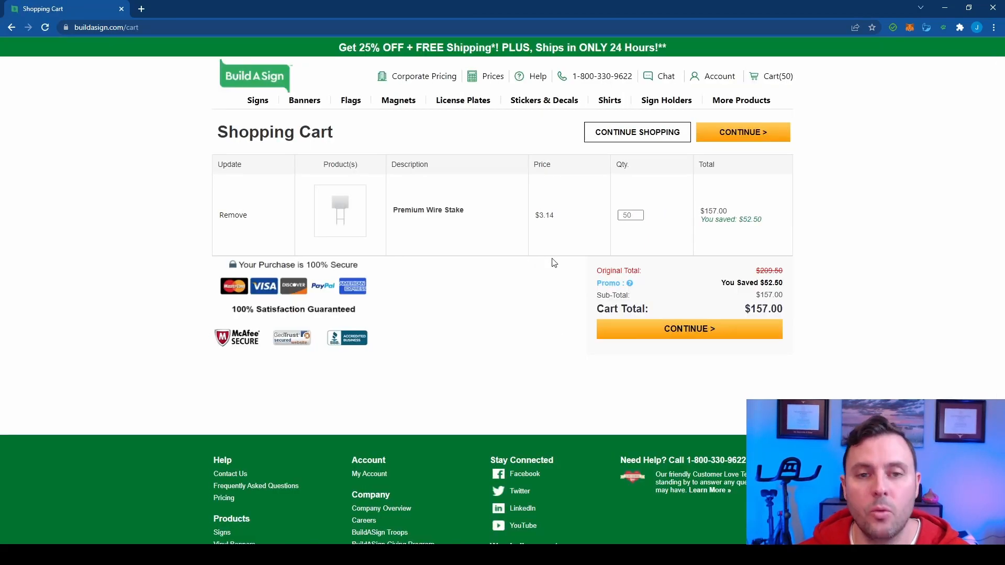
Step: Change the cart's stake quantity to 25, bringing the total to $82.50
{"action": "left_click", "coordinate": [634, 217]}
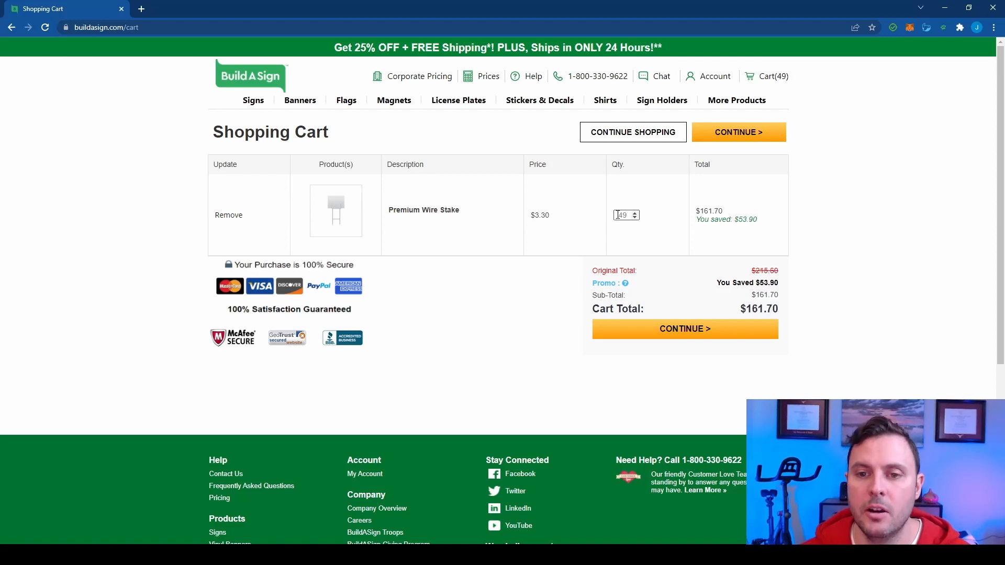
{"action": "type", "text": "25"}
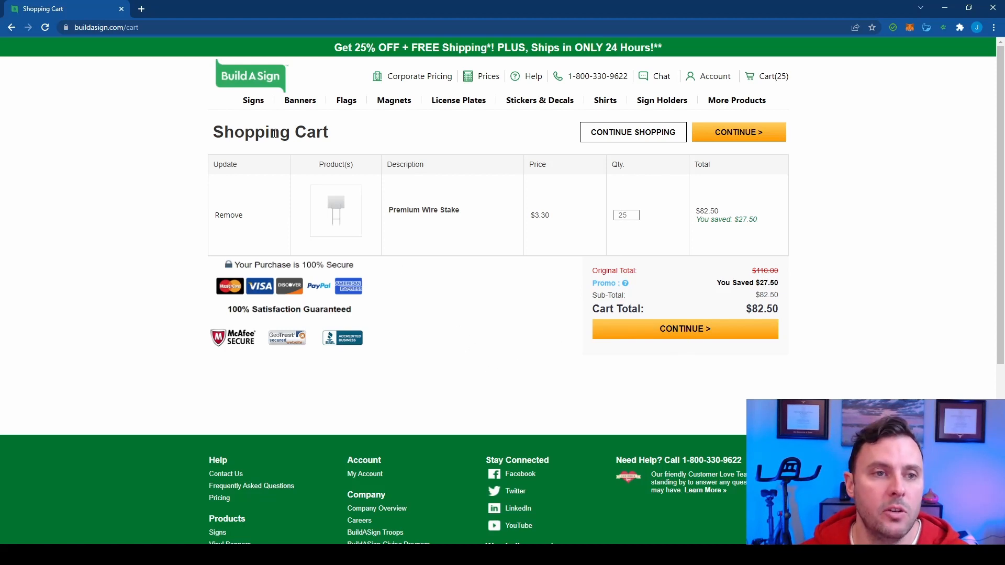
{"action": "mouse_move", "coordinate": [252, 99]}
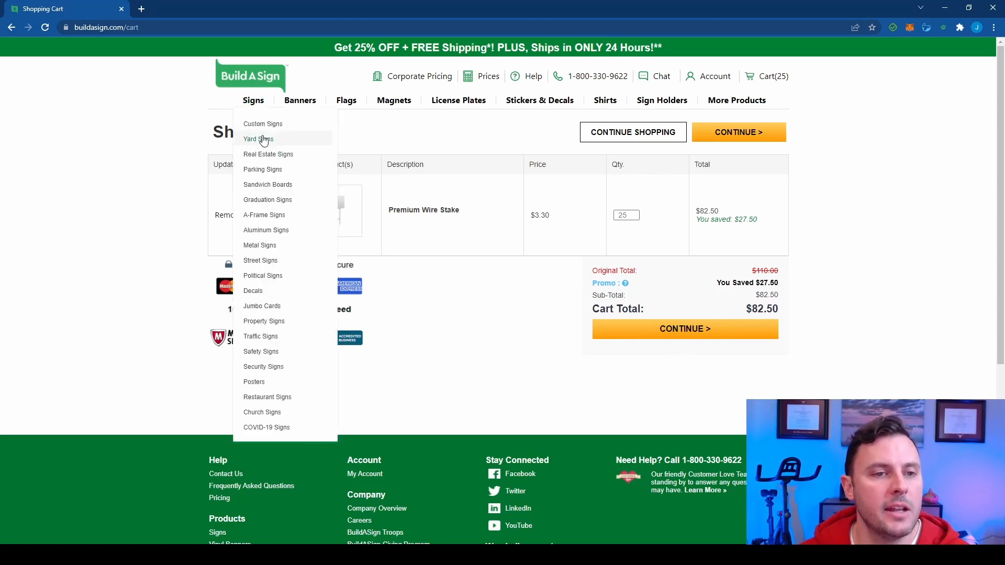
{"action": "mouse_move", "coordinate": [268, 154]}
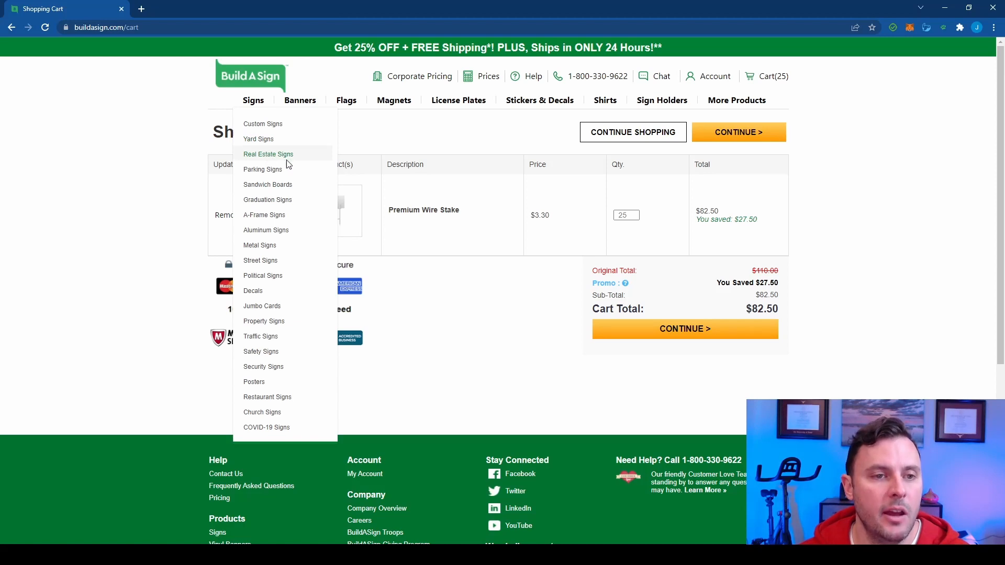
Step: Open Real Estate Signs in a new tab and go to its Open House category
{"action": "left_click", "coordinate": [268, 154]}
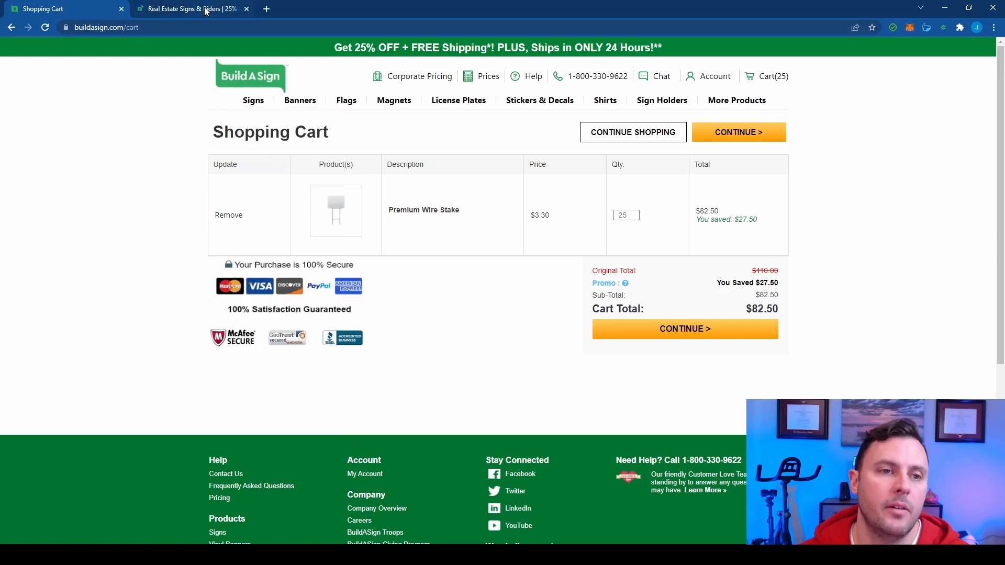
{"action": "left_click", "coordinate": [185, 8]}
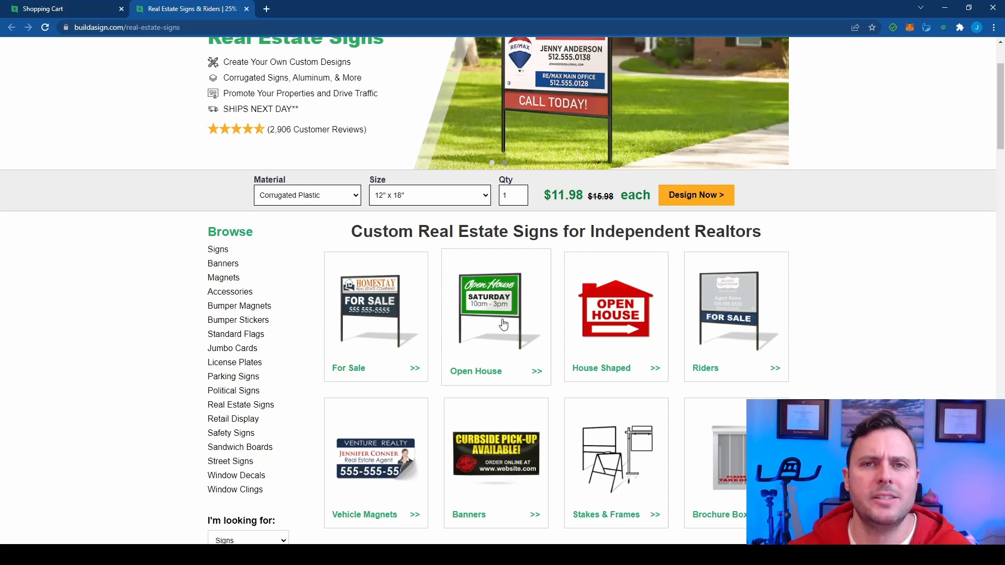
{"action": "left_click", "coordinate": [58, 8]}
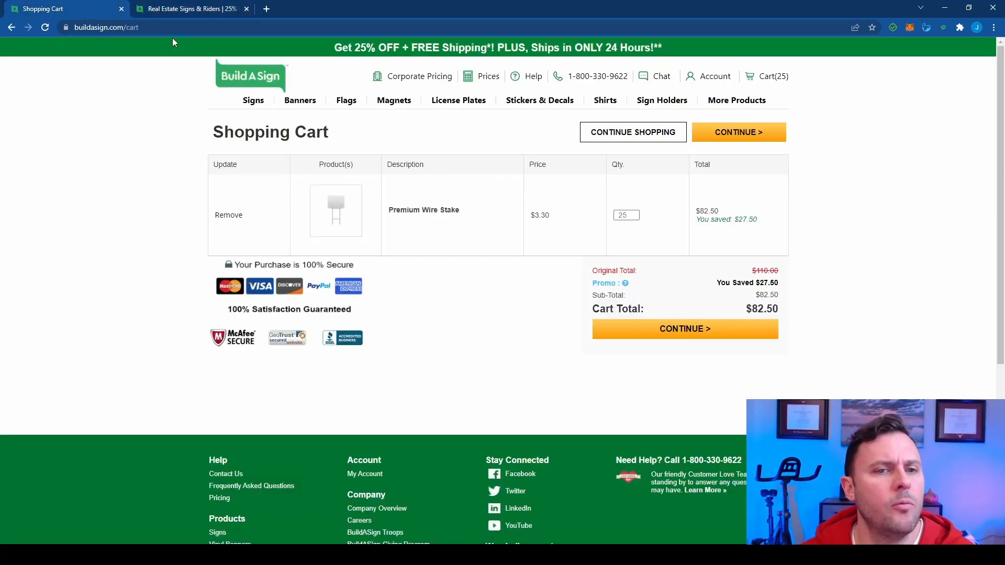
Step: Return to the tab showing the Open House sign designs
{"action": "left_click", "coordinate": [189, 9]}
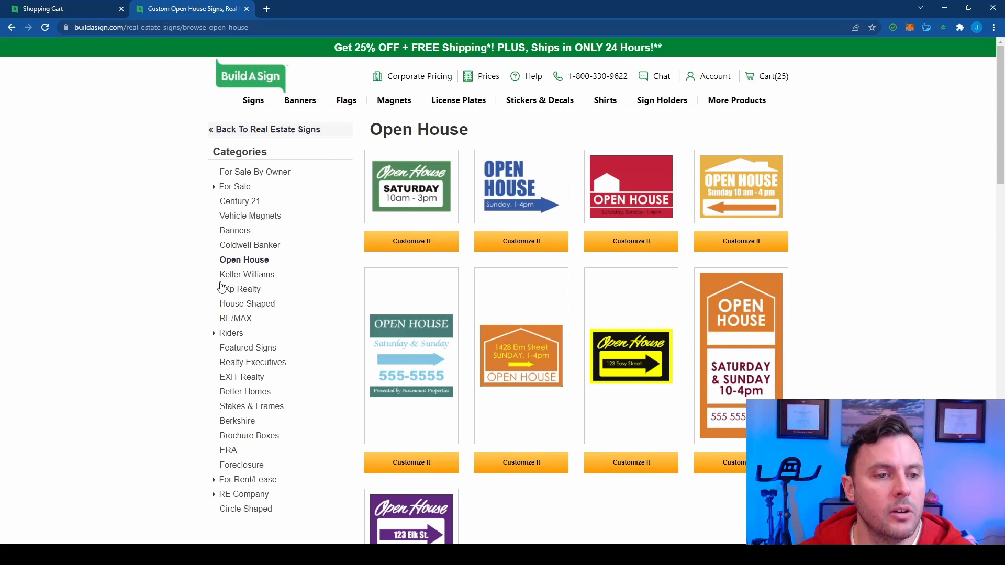
{"action": "mouse_move", "coordinate": [238, 260]}
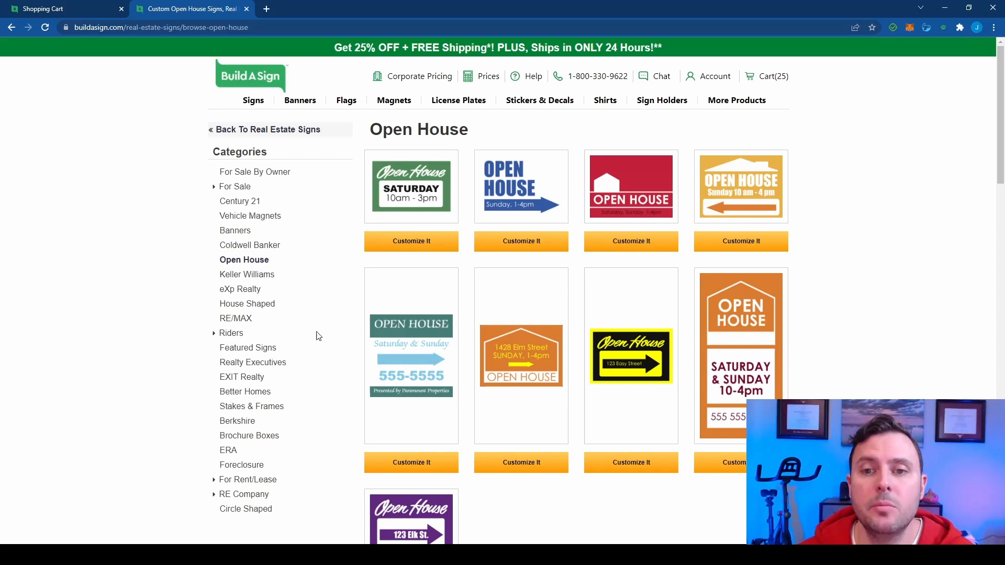
{"action": "mouse_move", "coordinate": [728, 292]}
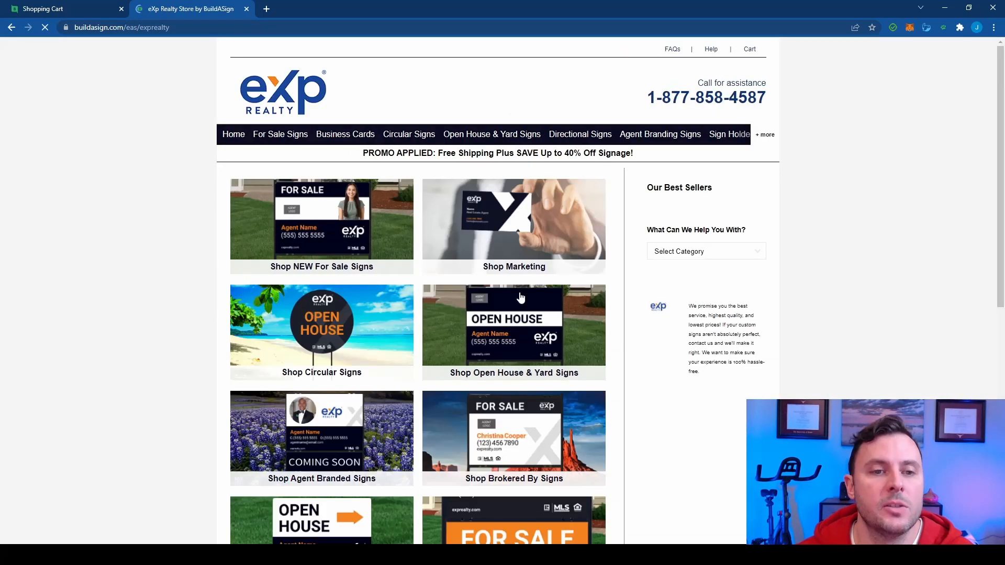
Step: Scroll through the eXp Realty directional sign templates and start a new search tab
{"action": "scroll", "scroll_direction": "down", "scroll_amount": 3}
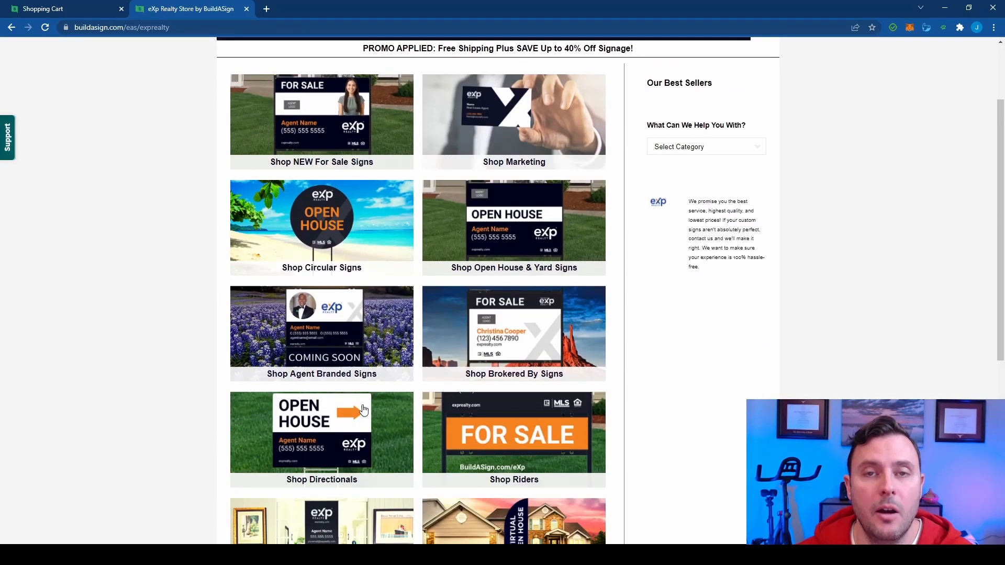
{"action": "scroll", "scroll_direction": "down", "scroll_amount": 3}
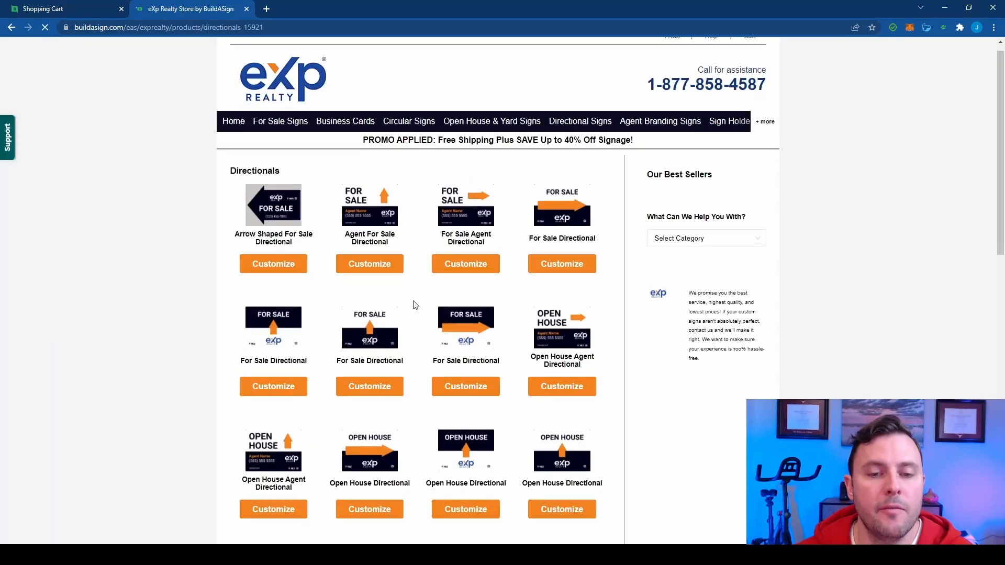
{"action": "scroll", "scroll_direction": "down", "scroll_amount": 3}
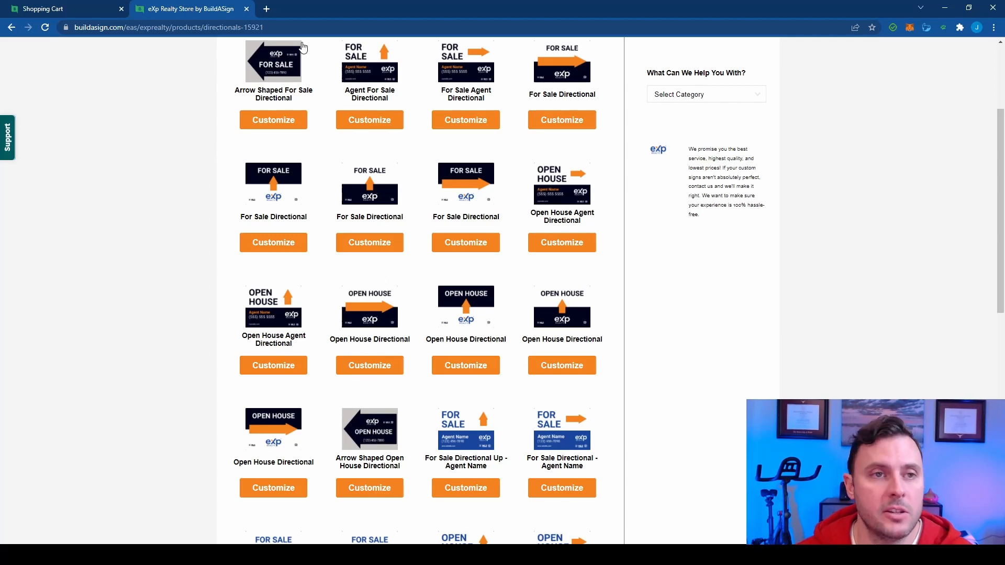
{"action": "left_click", "coordinate": [266, 9]}
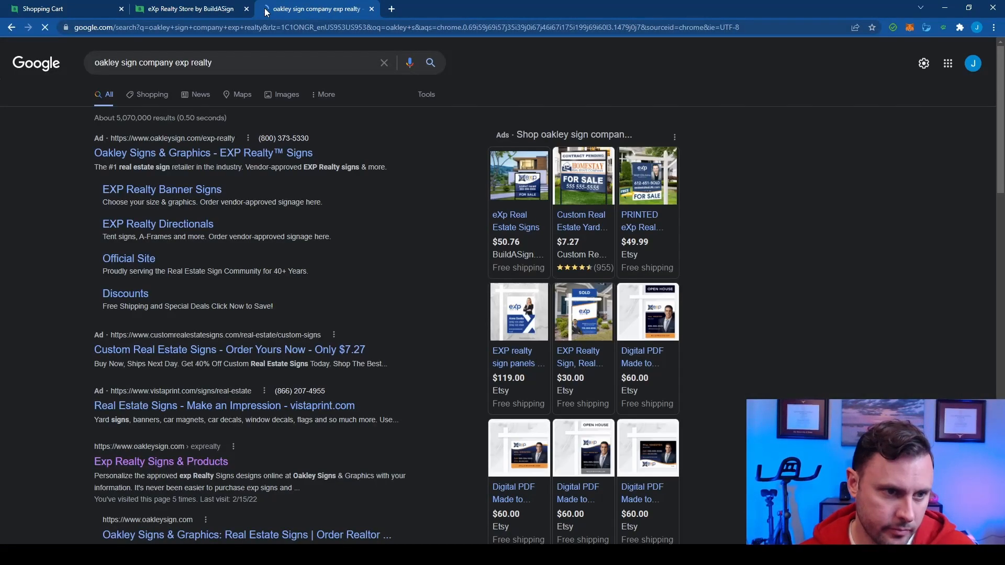
Step: Open the oakleysign.com 'Exp Realty Signs & Products' result
{"action": "scroll", "scroll_direction": "down", "scroll_amount": 3}
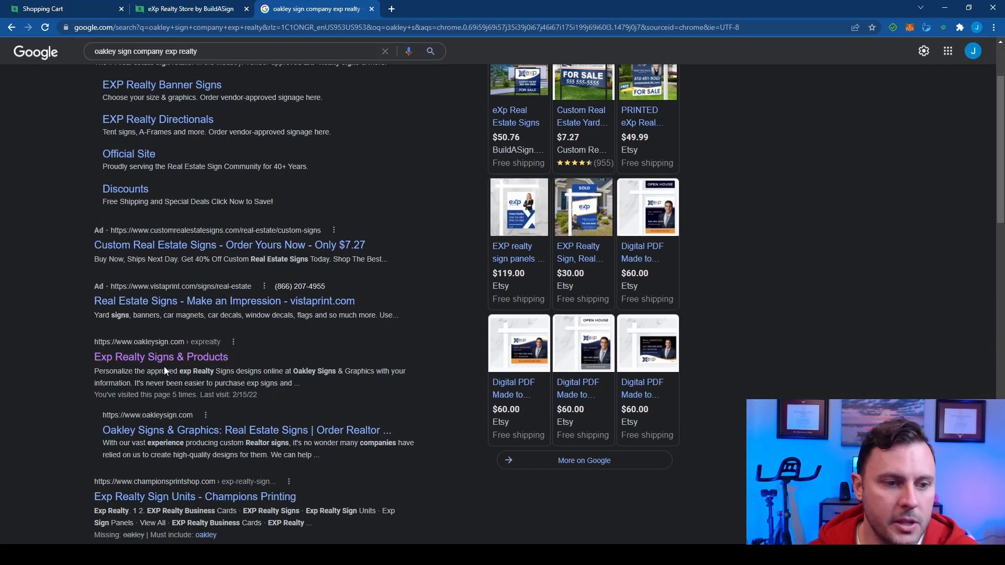
{"action": "scroll", "scroll_direction": "up", "scroll_amount": 3}
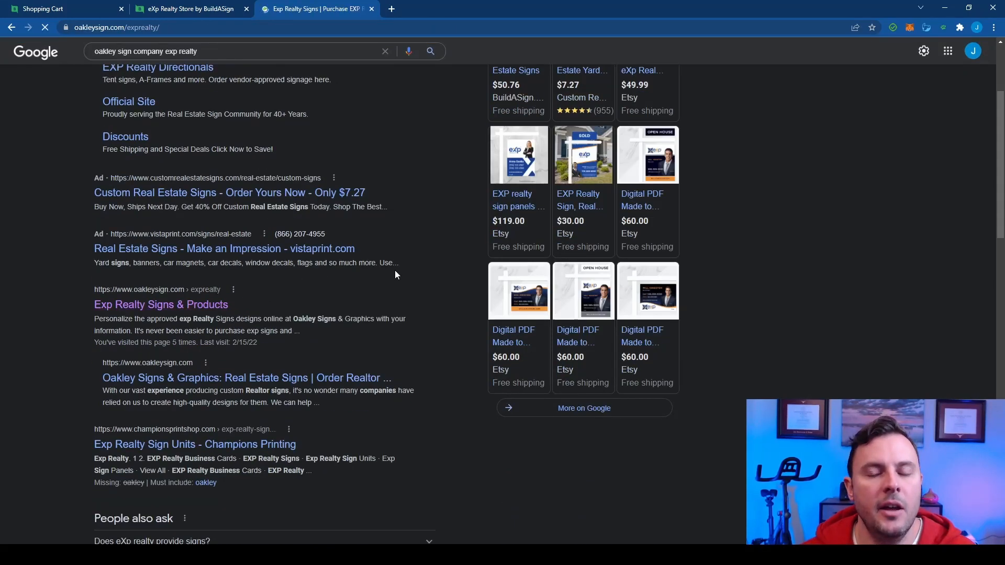
{"action": "left_click", "coordinate": [160, 304]}
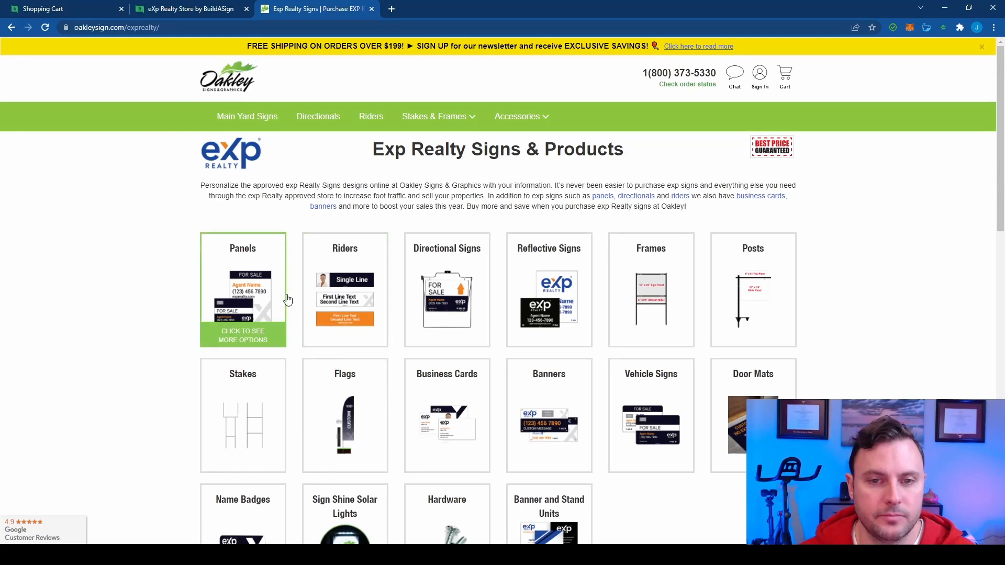
Step: Browse Oakley's Directional Signs and Arrow & House Shapes to the 18" x 24" arrow templates
{"action": "left_click", "coordinate": [446, 289]}
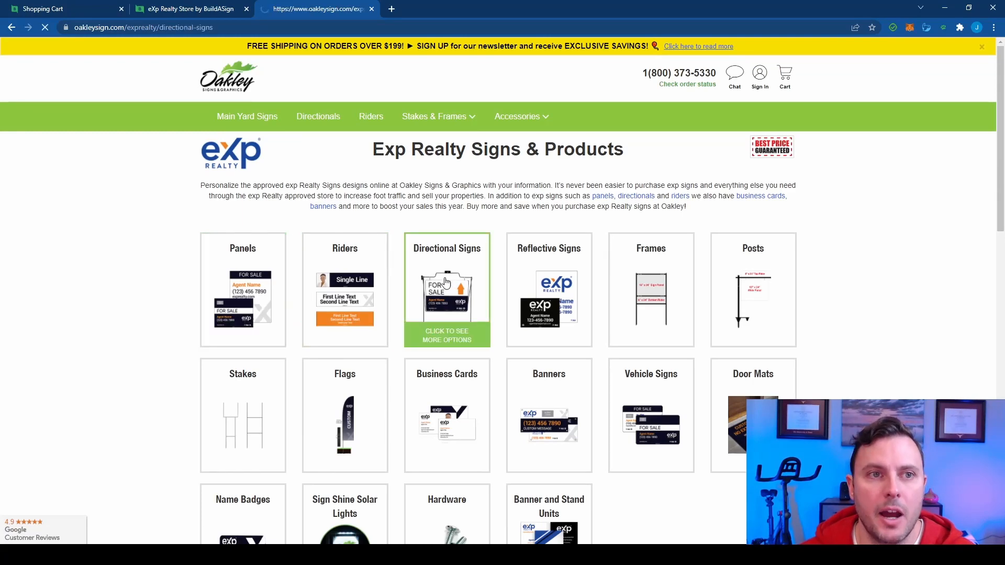
{"action": "left_click", "coordinate": [447, 290]}
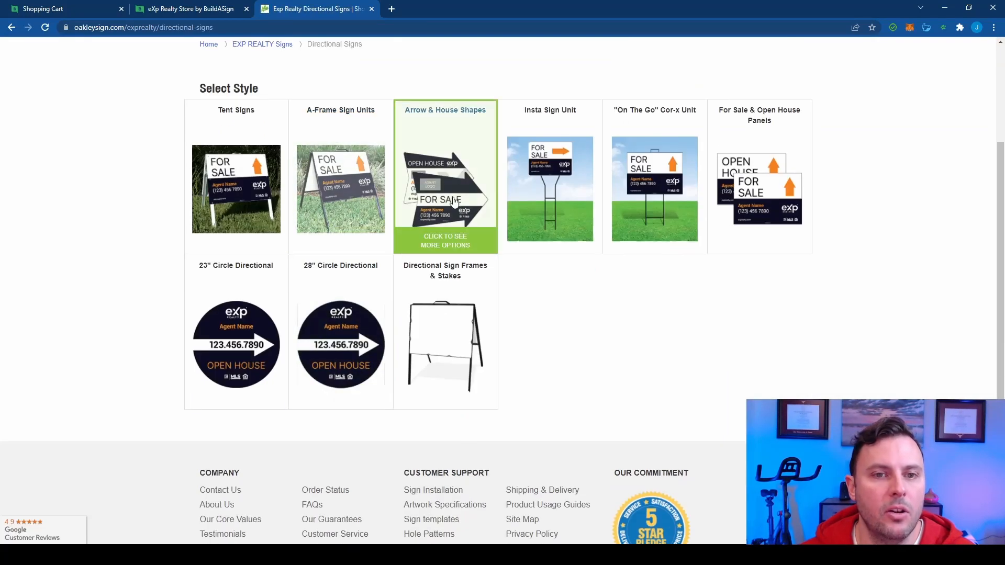
{"action": "left_click", "coordinate": [444, 176]}
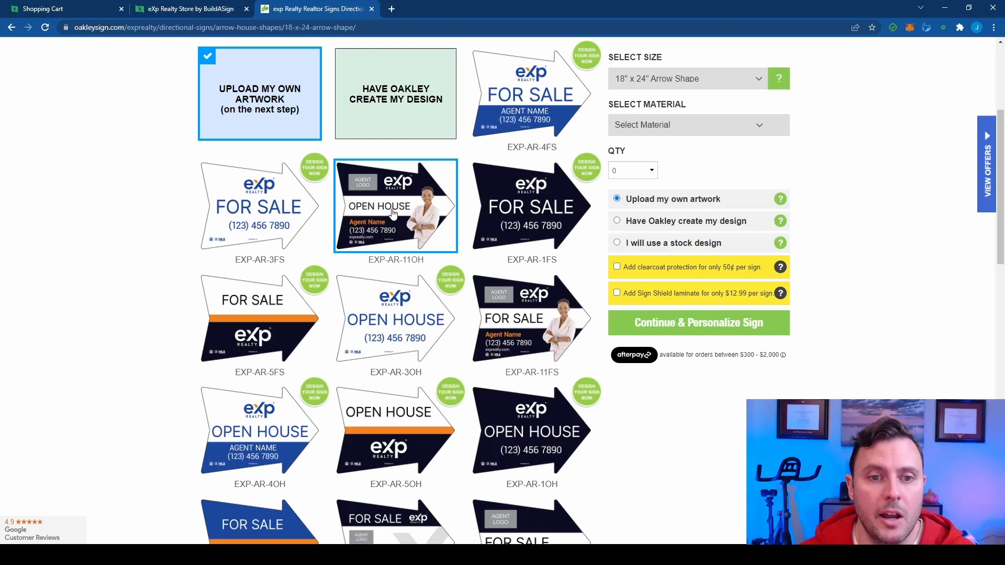
{"action": "scroll", "scroll_direction": "down", "scroll_amount": 3}
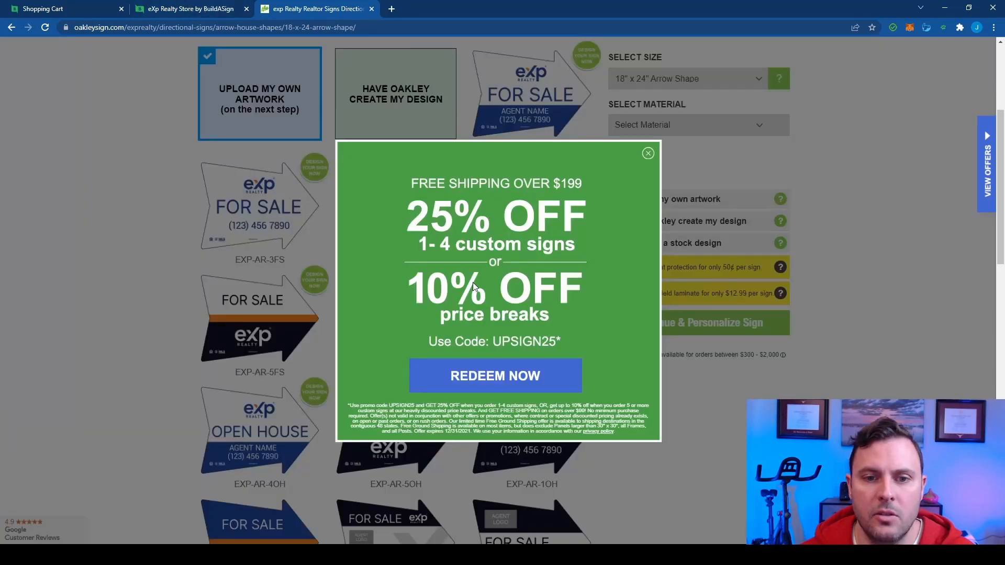
{"action": "mouse_move", "coordinate": [568, 362]}
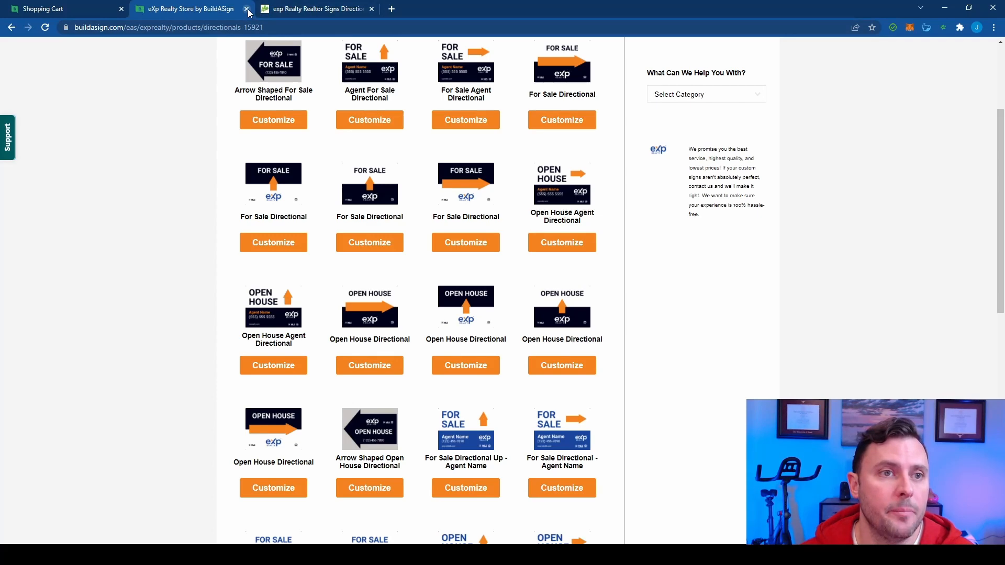
Step: Close the BuildASign store tab
{"action": "left_click", "coordinate": [247, 9]}
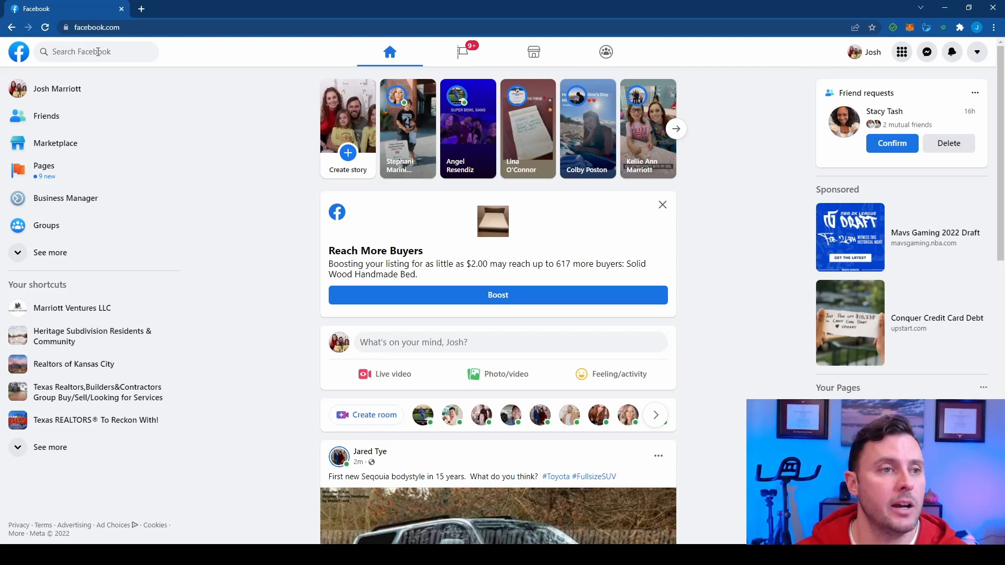
Step: Search Facebook for 'buy sell trade' and filter the results to groups
{"action": "type", "text": "buy sell trade"}
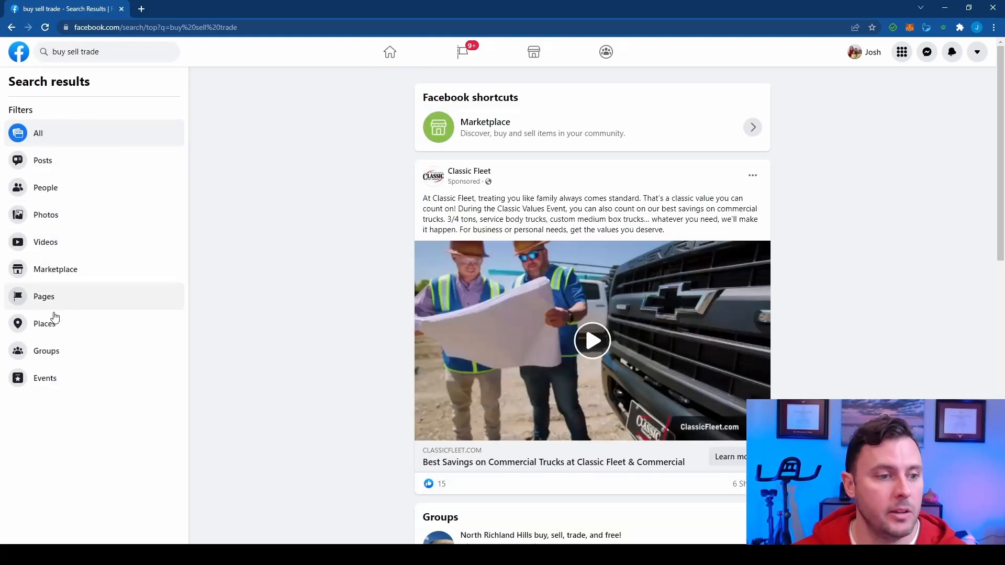
{"action": "left_click", "coordinate": [47, 350]}
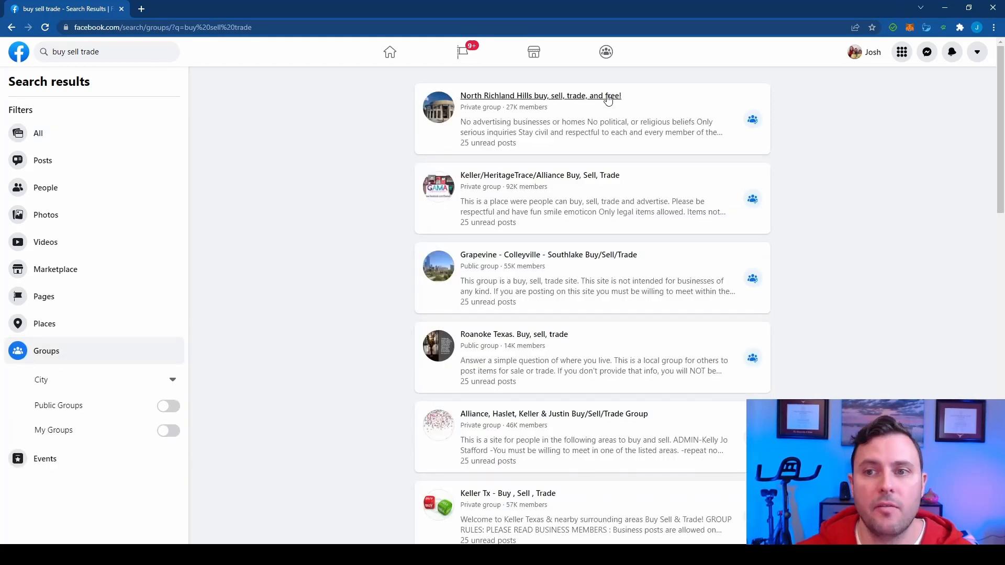
{"action": "mouse_move", "coordinate": [483, 250]}
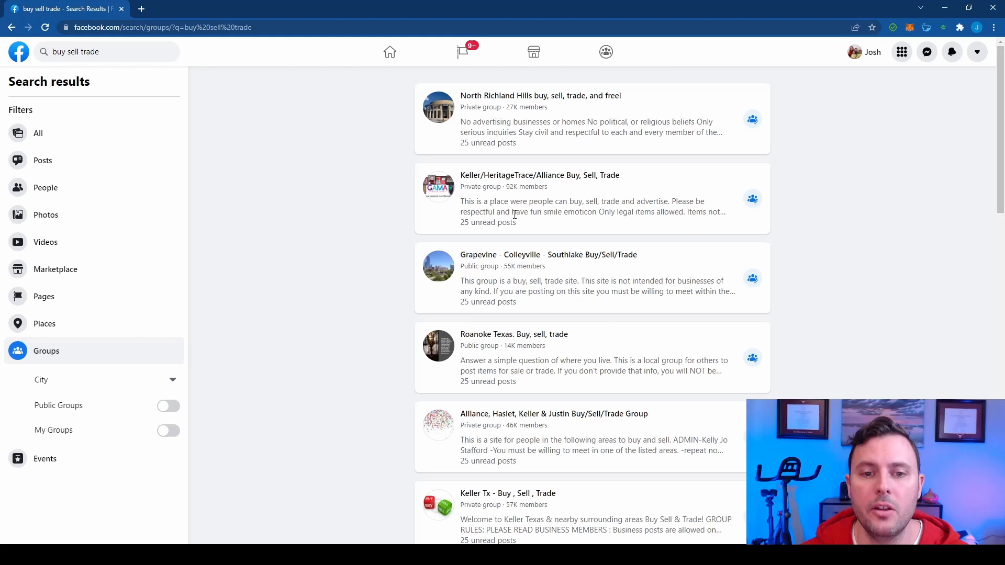
{"action": "scroll", "scroll_direction": "down", "scroll_amount": 3}
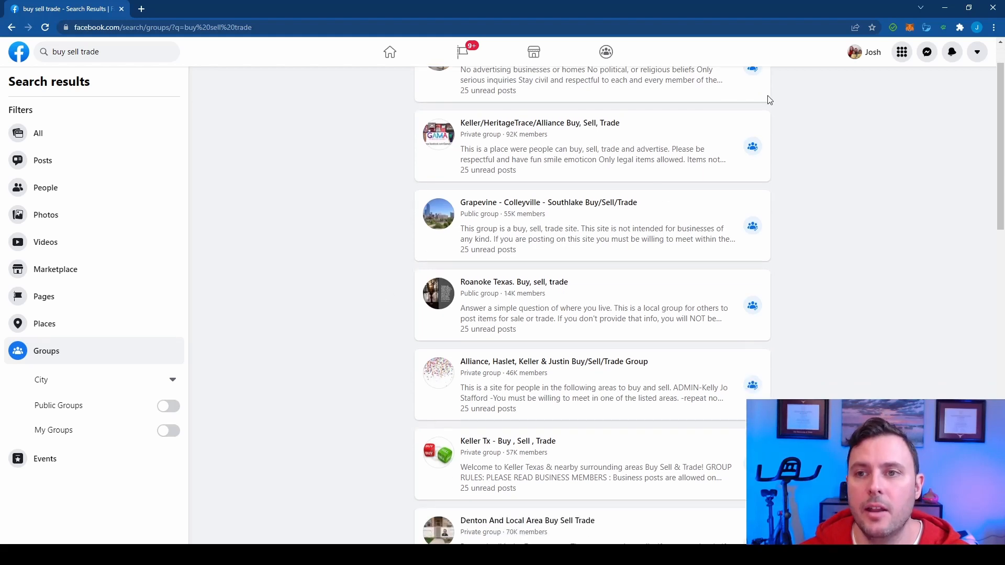
{"action": "scroll", "scroll_direction": "down", "scroll_amount": 3}
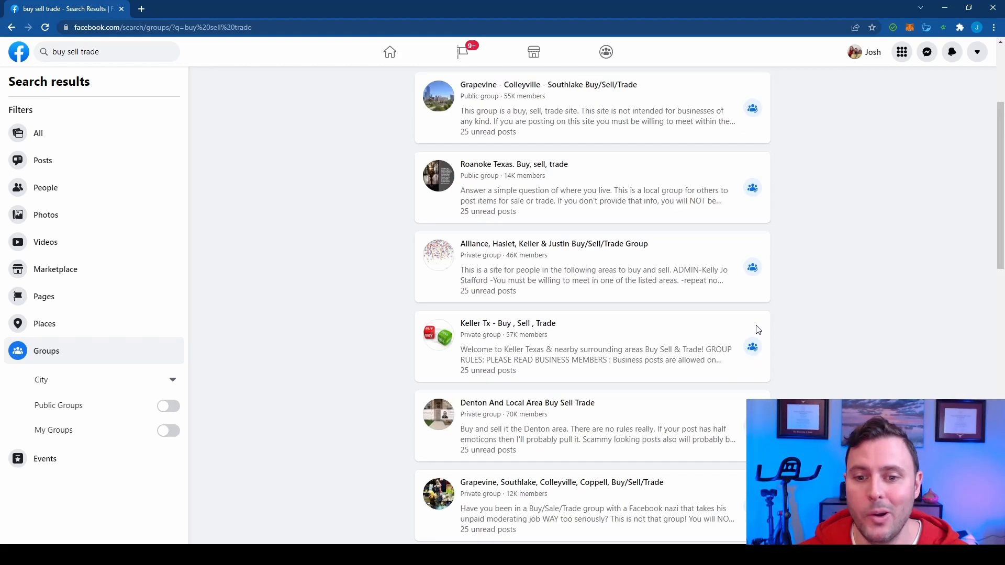
{"action": "scroll", "scroll_direction": "down", "scroll_amount": 3}
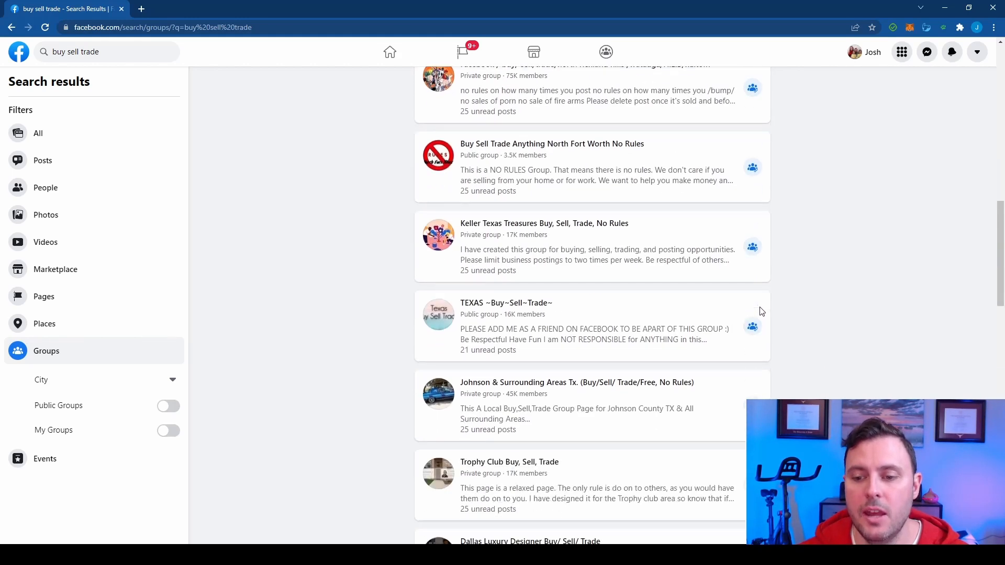
{"action": "scroll", "scroll_direction": "down", "scroll_amount": 3}
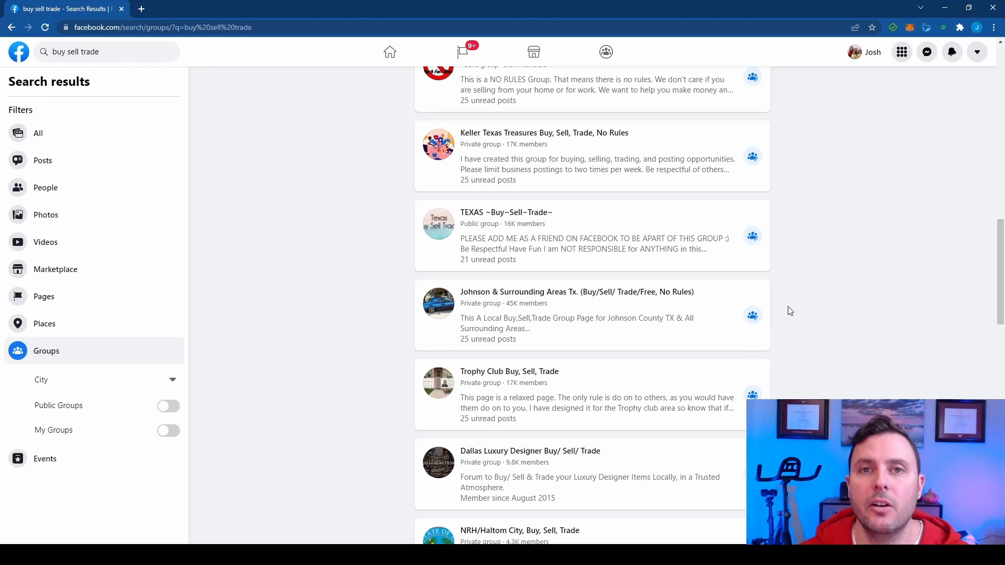
{"action": "mouse_move", "coordinate": [803, 311]}
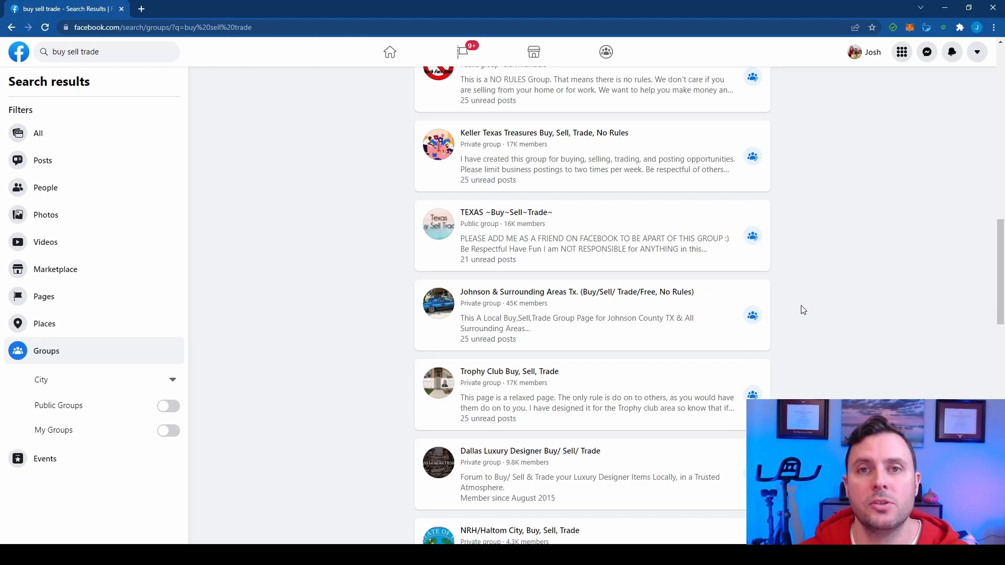
{"action": "scroll", "scroll_direction": "down", "scroll_amount": 3}
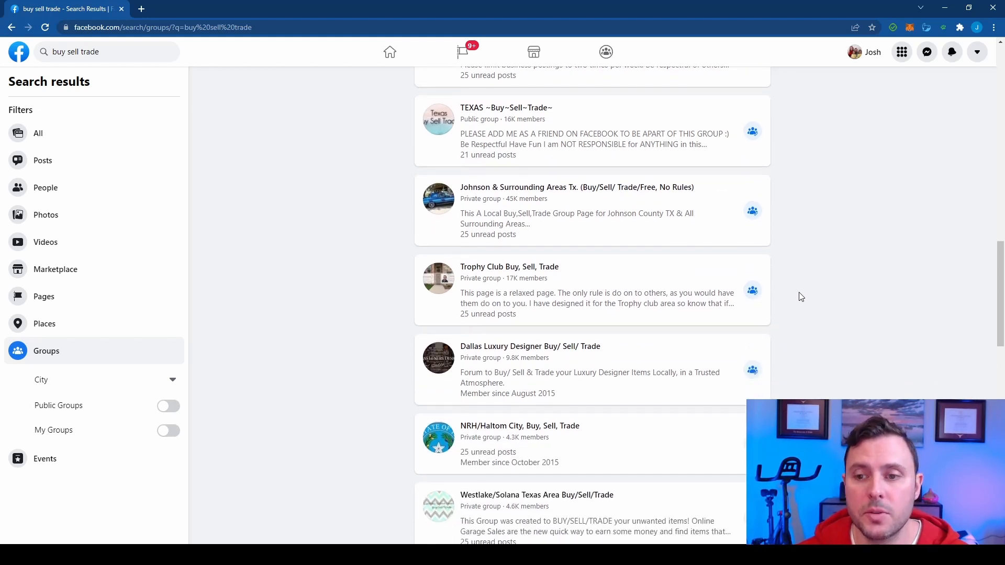
{"action": "scroll", "scroll_direction": "down", "scroll_amount": 3}
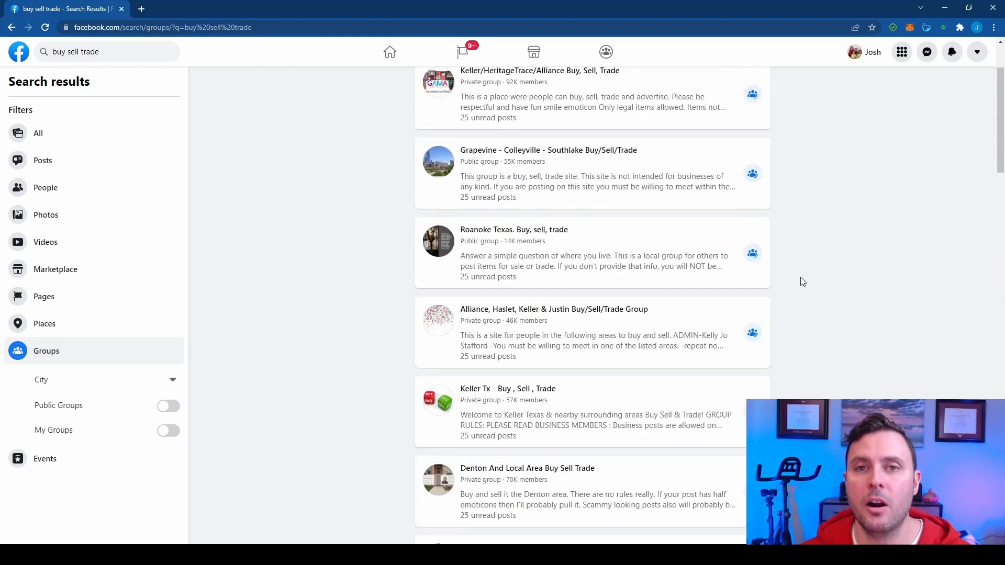
{"action": "mouse_move", "coordinate": [844, 264]}
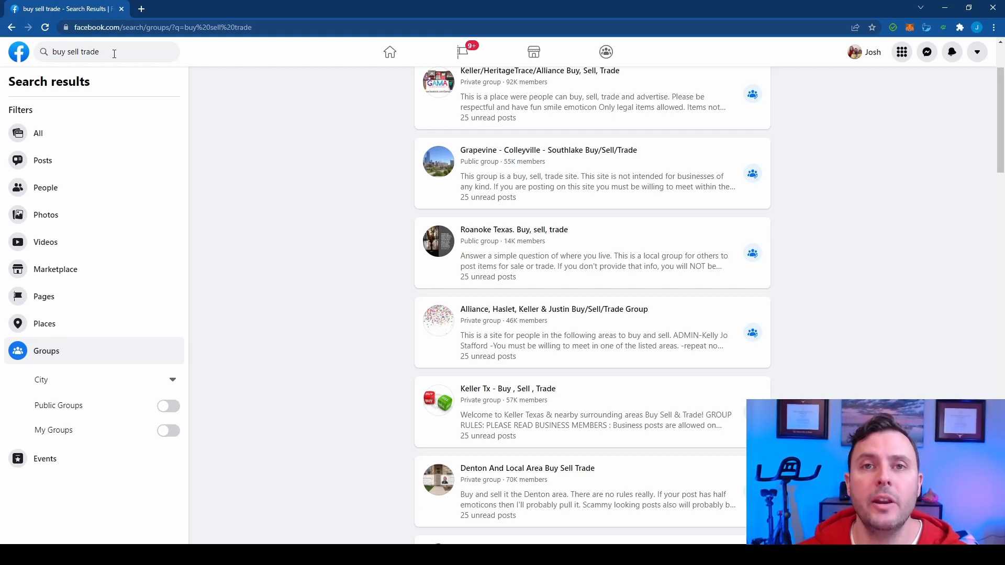
{"action": "left_click", "coordinate": [77, 51]}
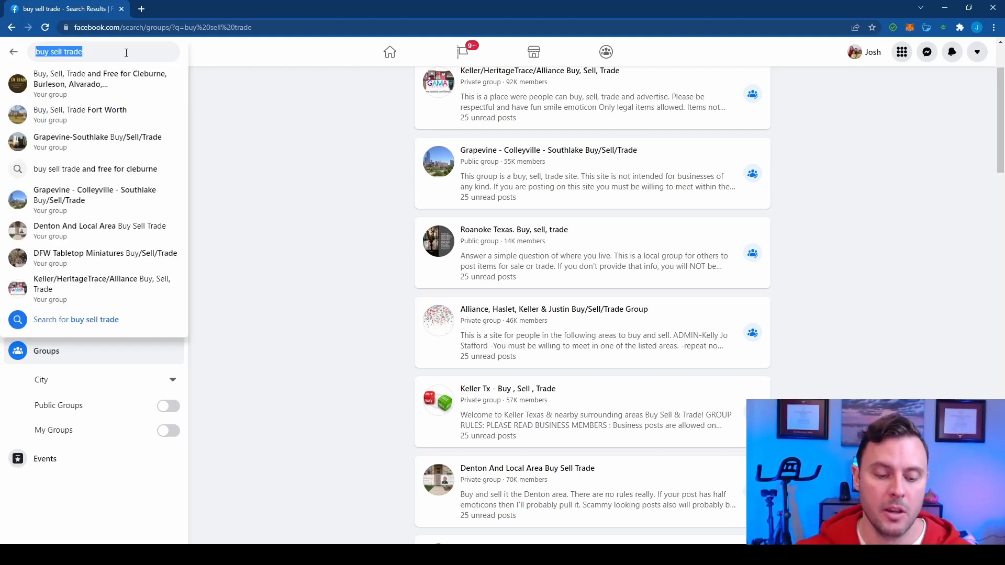
{"action": "type", "text": "top agent ex"}
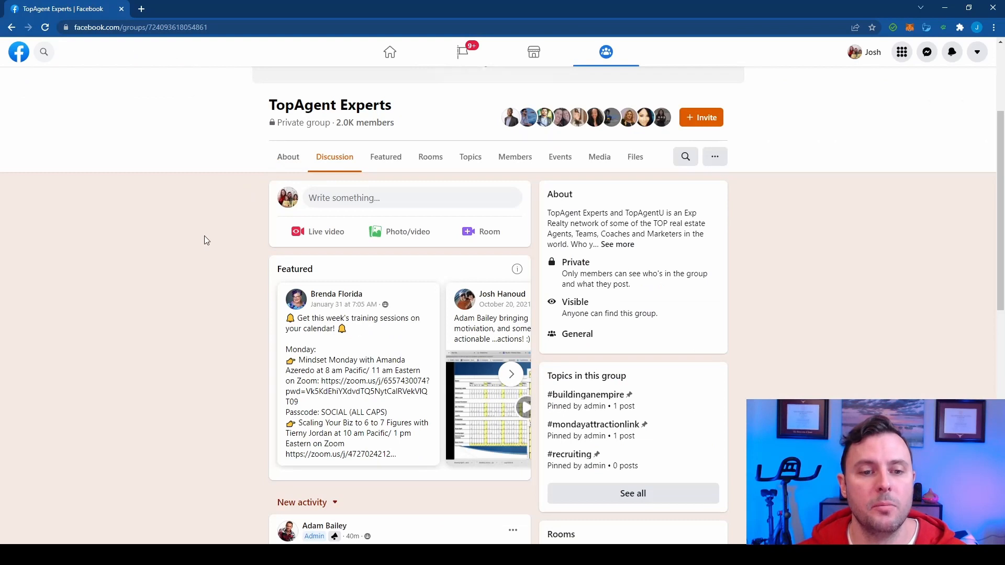
{"action": "mouse_move", "coordinate": [44, 52]}
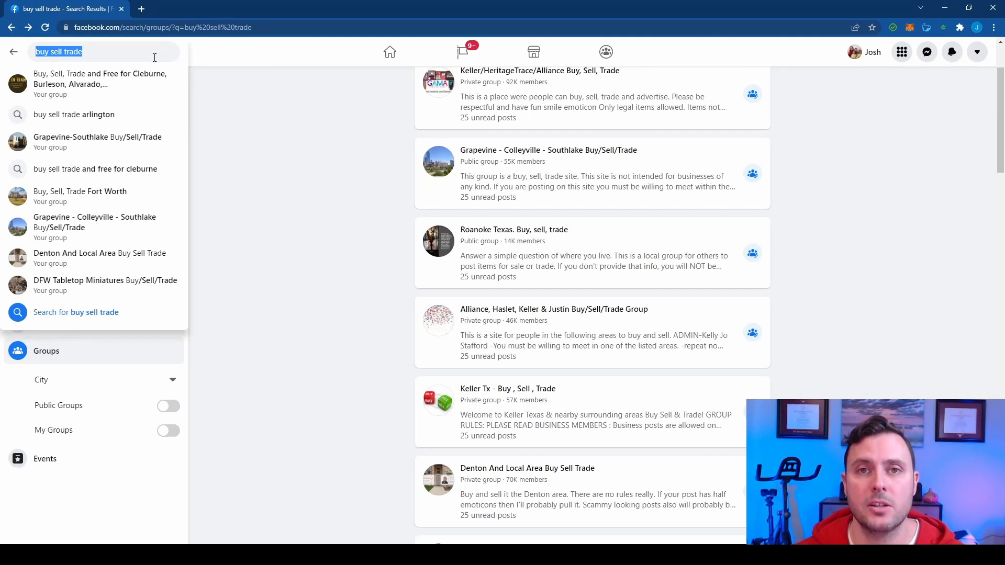
Step: Type 'team power unit' into Facebook search, then Google 'metrotex' from the address bar
{"action": "type", "text": "te"}
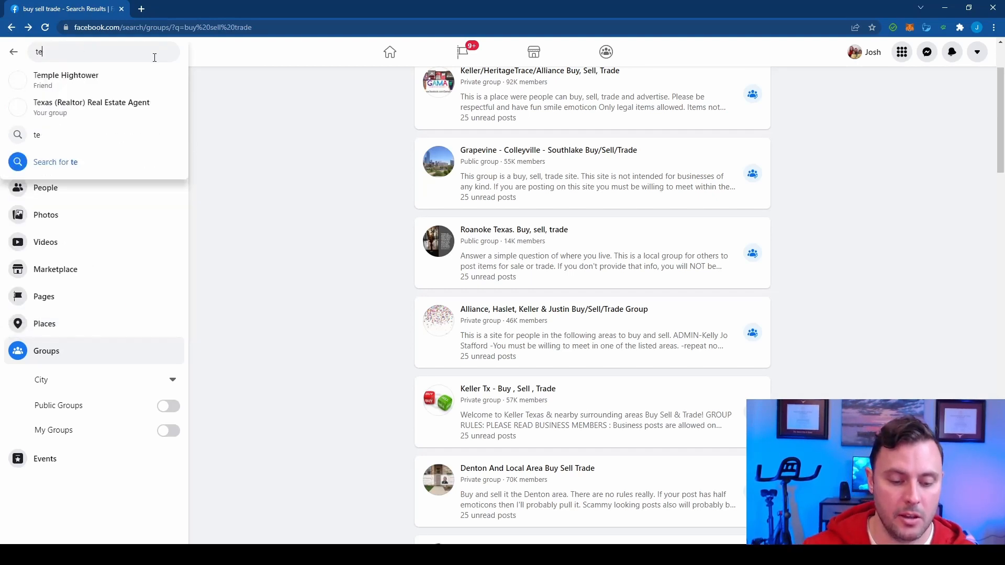
{"action": "type", "text": "eam power unit"}
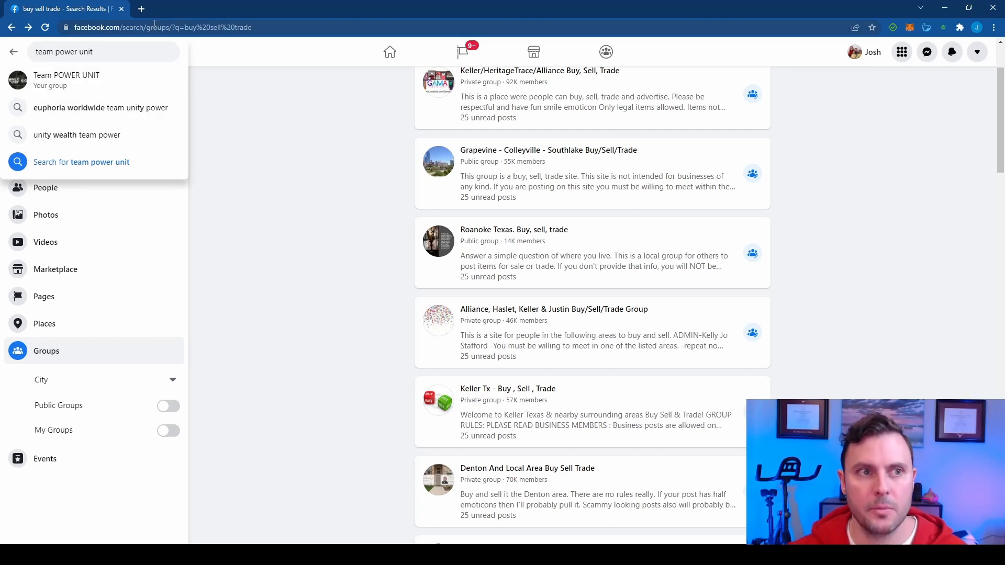
{"action": "left_click", "coordinate": [162, 27]}
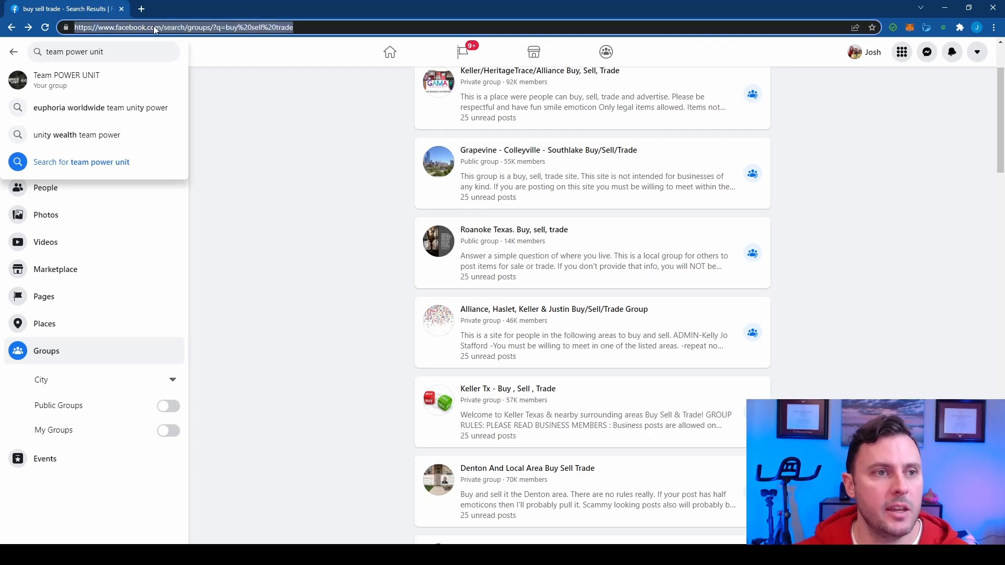
{"action": "type", "text": "metrote"}
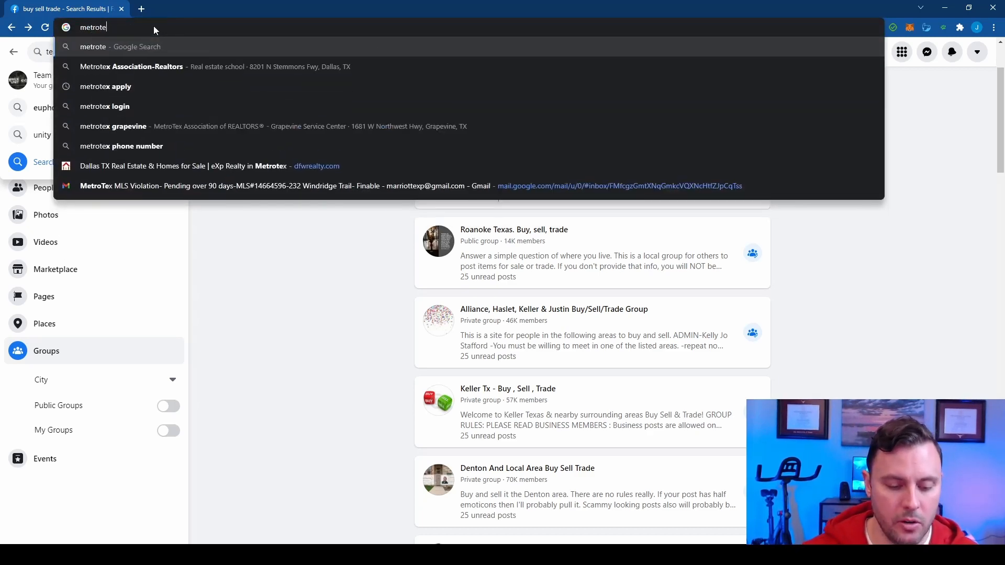
{"action": "left_click", "coordinate": [93, 46]}
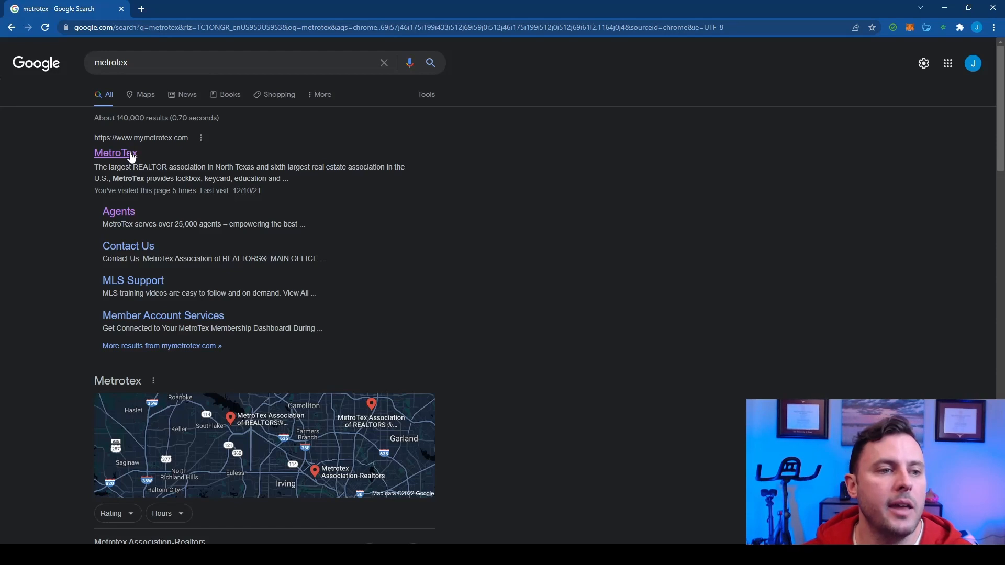